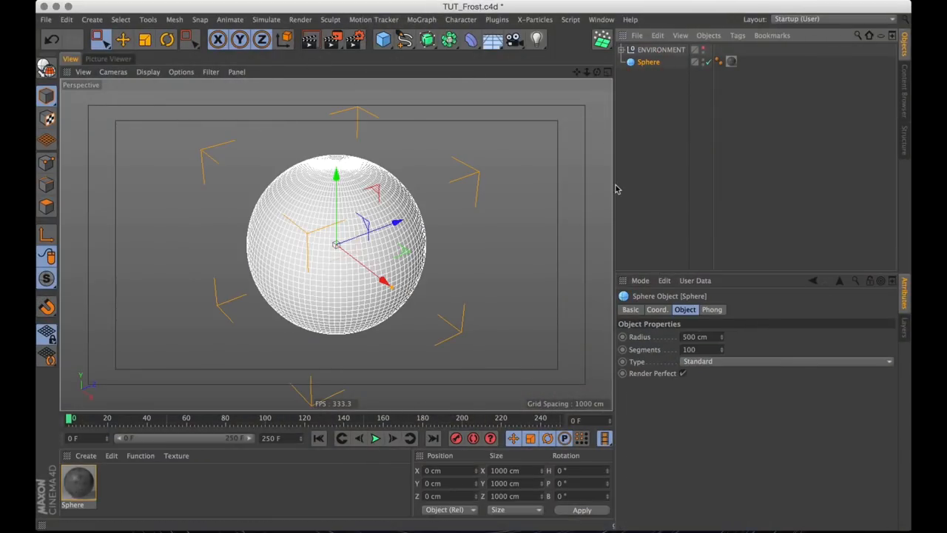
{"action": "mouse_move", "coordinate": [681, 157]}
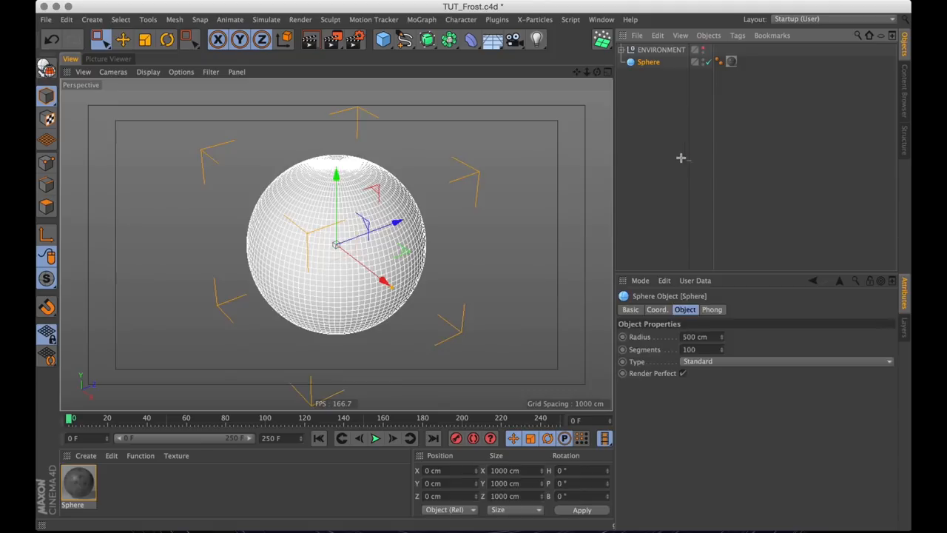
Switch the viewport to Gouraud Shading so the sphere appears smoothly shaded
{"action": "key", "text": "cmd+r"}
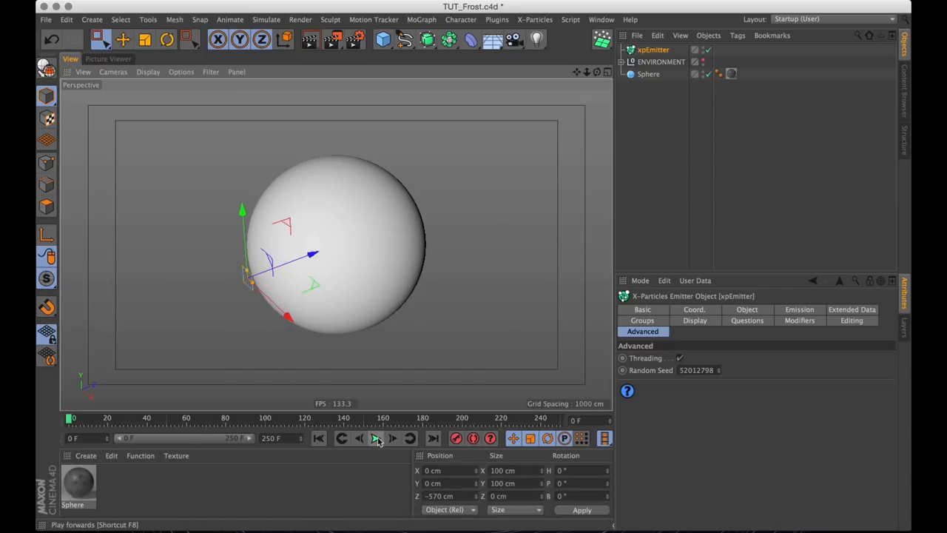
Preview the emission, set the emitter's Emission Mode to Shot, then rewind to the start
{"action": "left_click", "coordinate": [376, 438]}
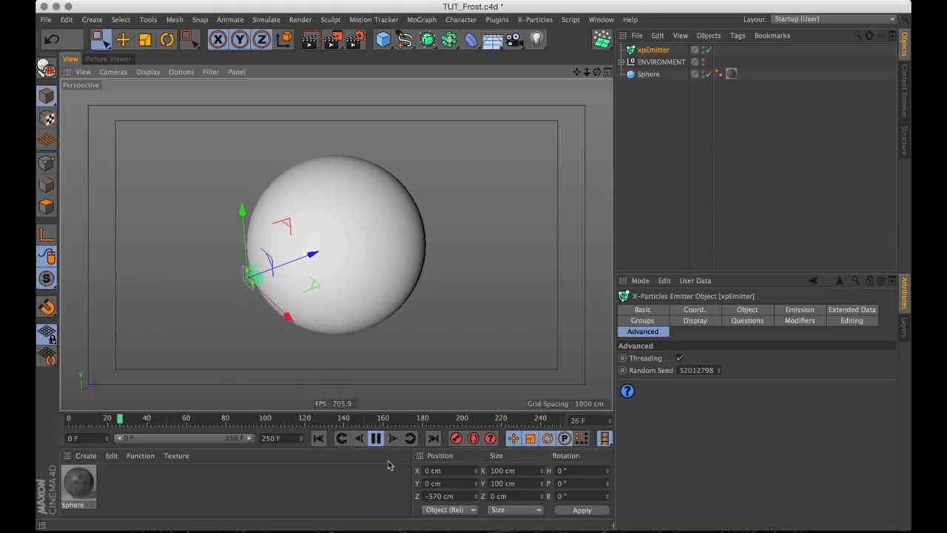
{"action": "left_click", "coordinate": [376, 439]}
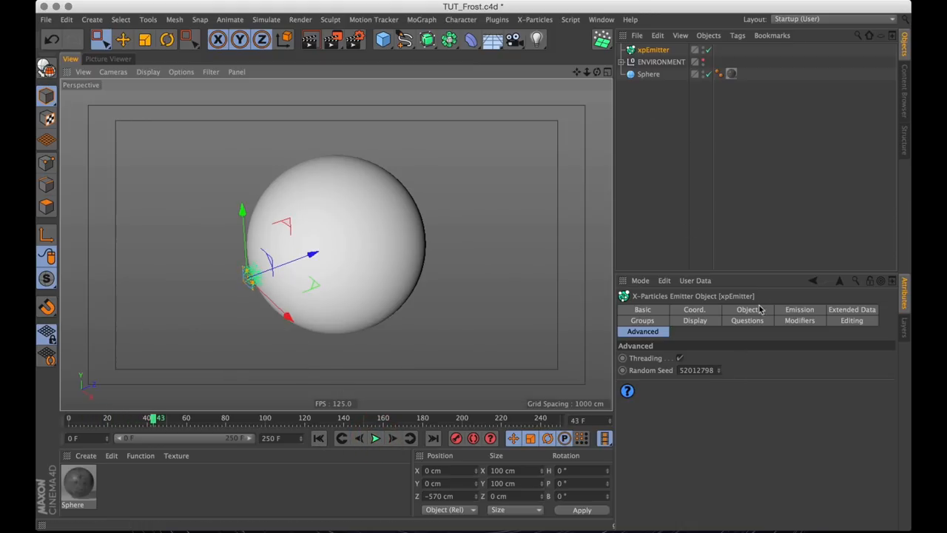
{"action": "left_click", "coordinate": [799, 310]}
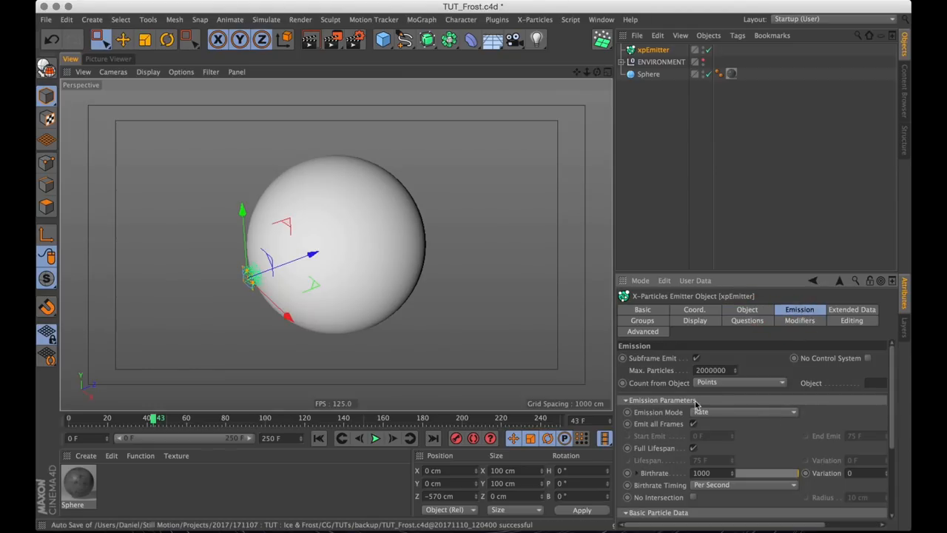
{"action": "left_click", "coordinate": [743, 412]}
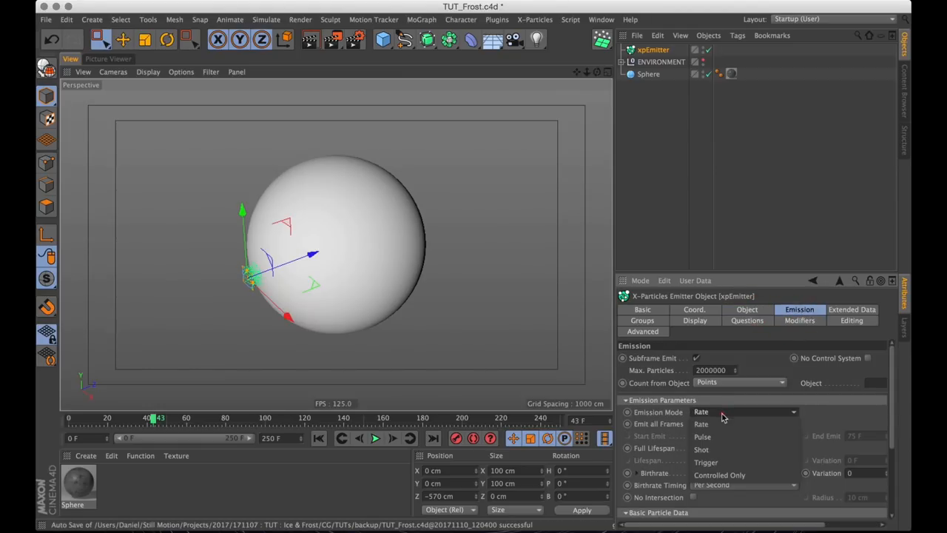
{"action": "left_click", "coordinate": [701, 450]}
{"action": "type", "text": "3"}
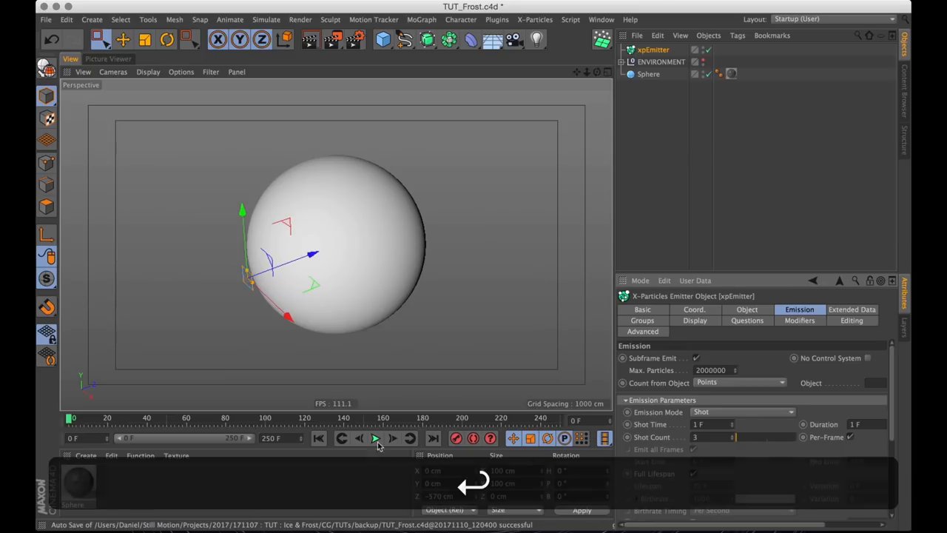
{"action": "left_click", "coordinate": [376, 438]}
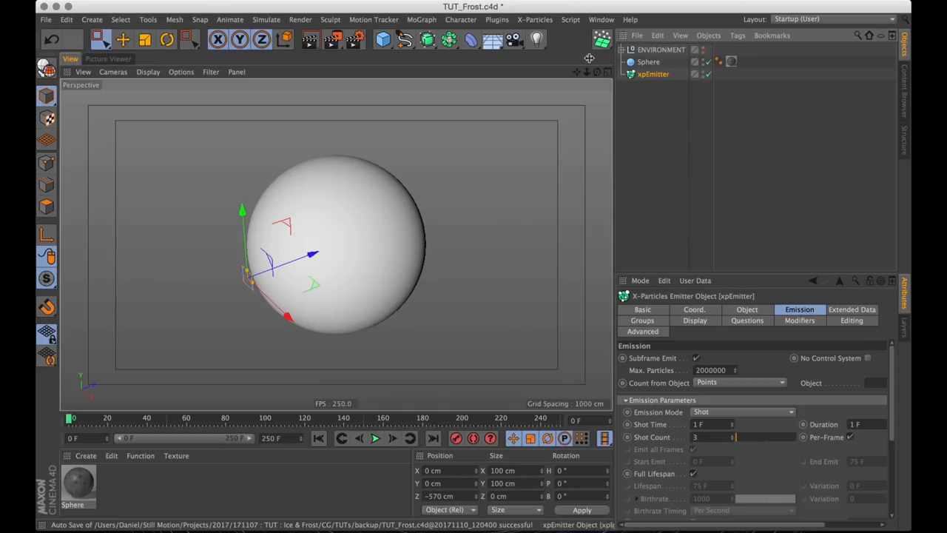
Add an xpTrail object linked to the emitter, preview it, and bring up the X-Particles modifiers
{"action": "left_click", "coordinate": [534, 19]}
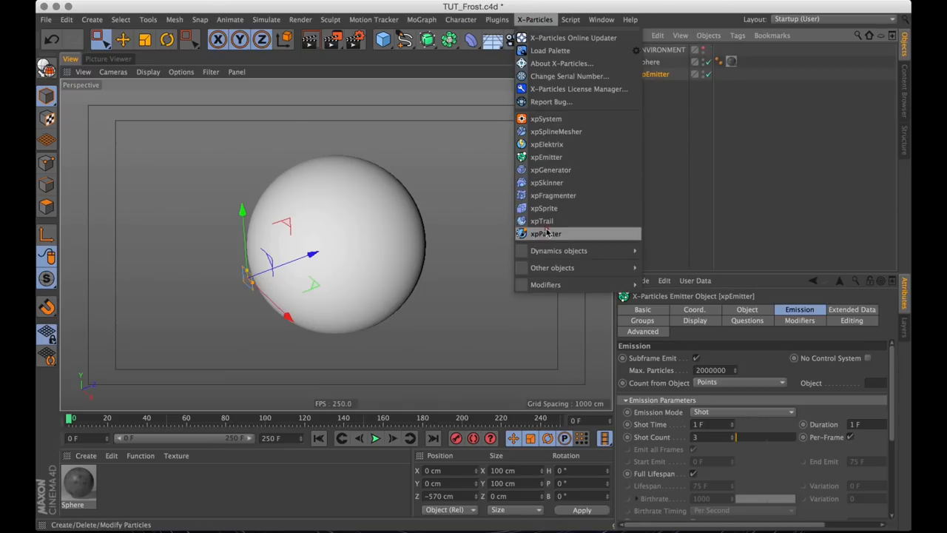
{"action": "left_click", "coordinate": [542, 221]}
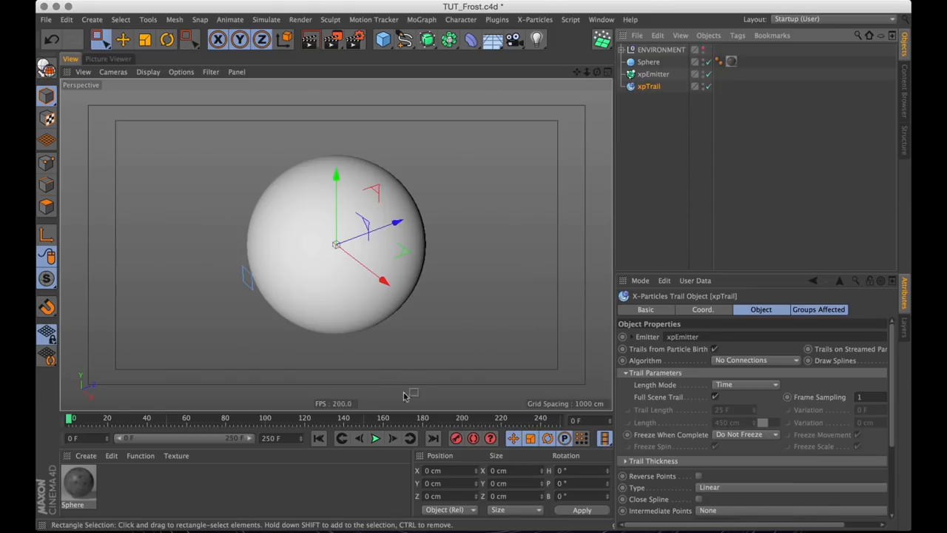
{"action": "left_click", "coordinate": [376, 438]}
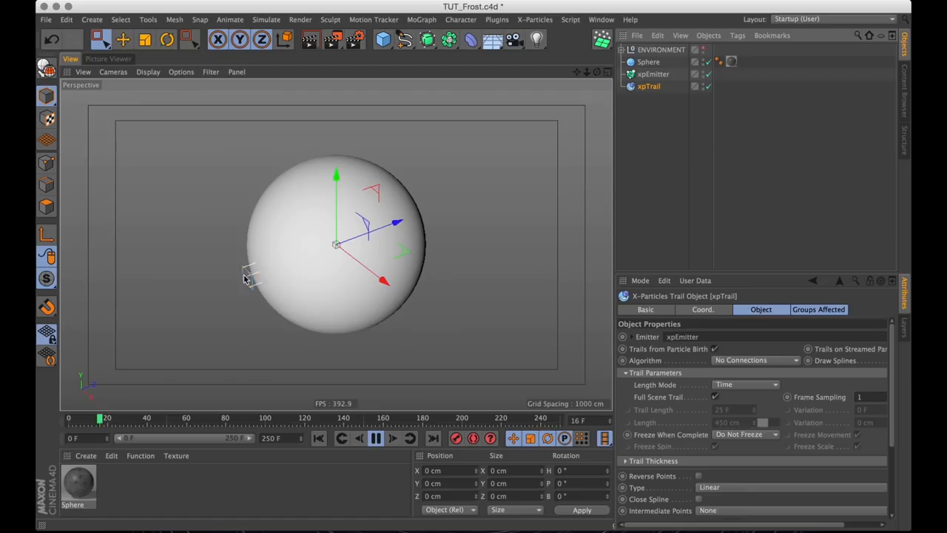
{"action": "left_click", "coordinate": [376, 438]}
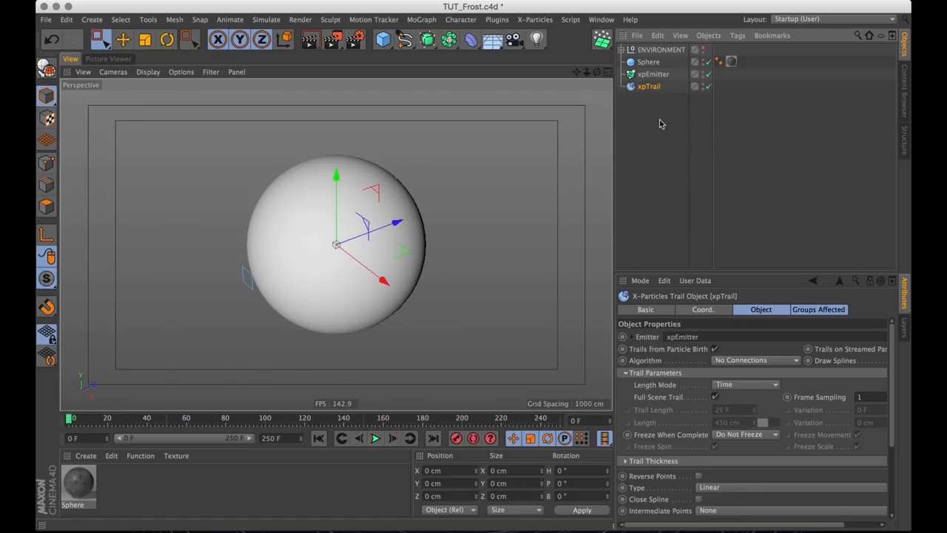
{"action": "left_click", "coordinate": [534, 19]}
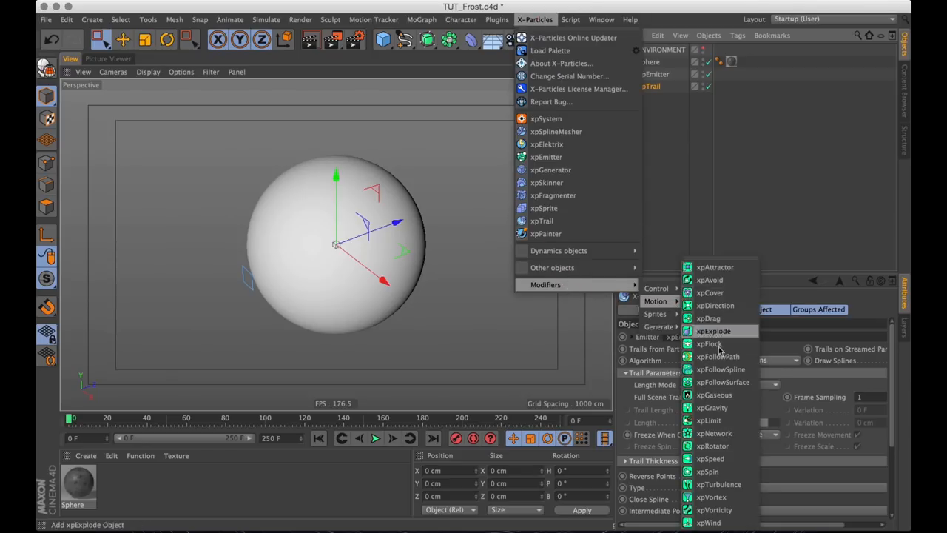
Add an xpFollowSurface modifier targeting the sphere and preview the trail curving across its surface
{"action": "left_click", "coordinate": [722, 382]}
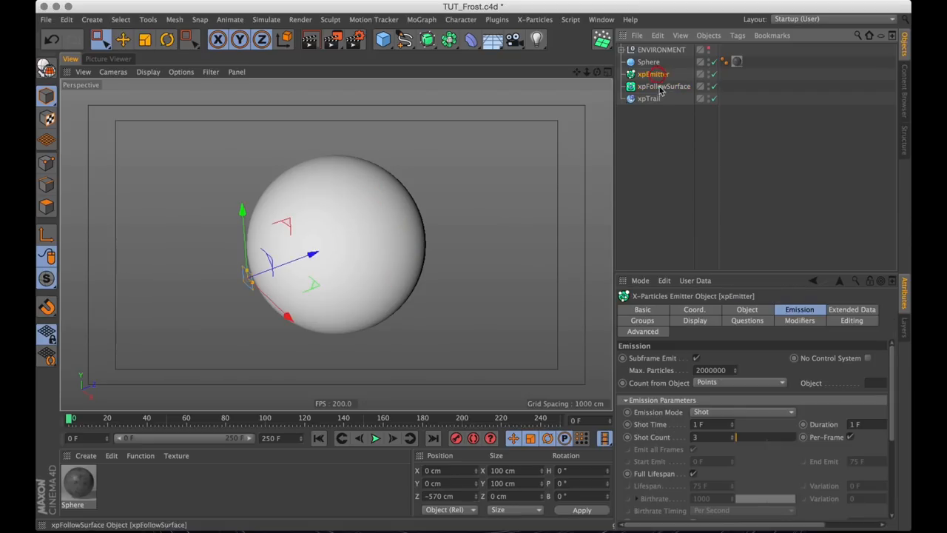
{"action": "left_click", "coordinate": [799, 320]}
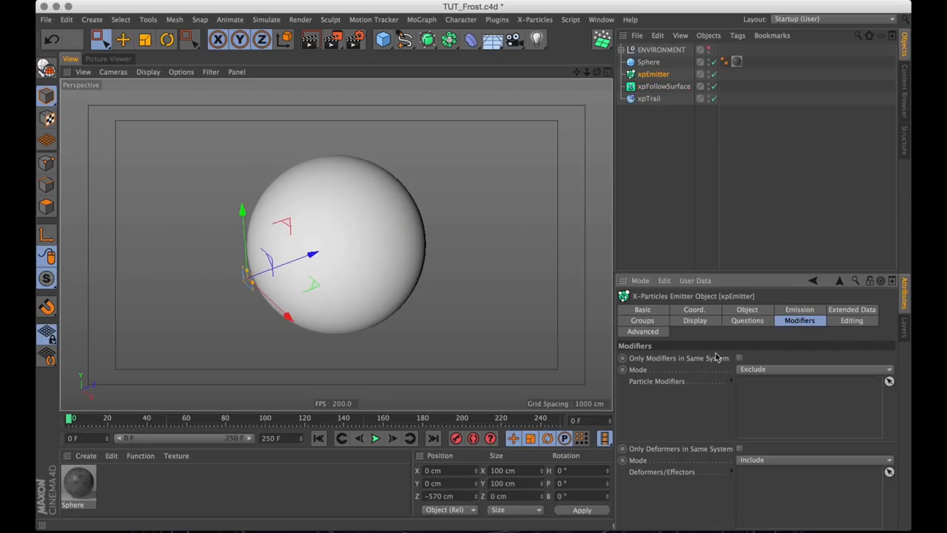
{"action": "mouse_move", "coordinate": [758, 426]}
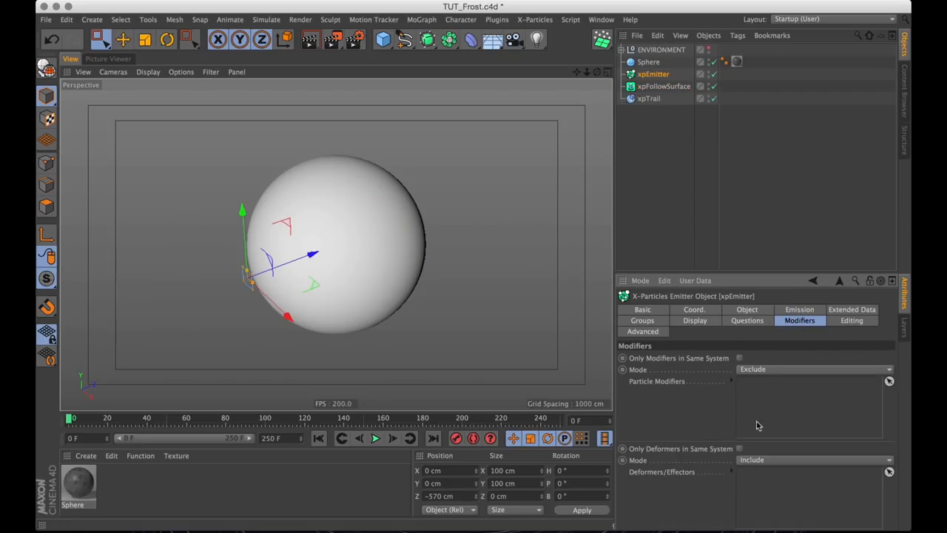
{"action": "left_click", "coordinate": [663, 86]}
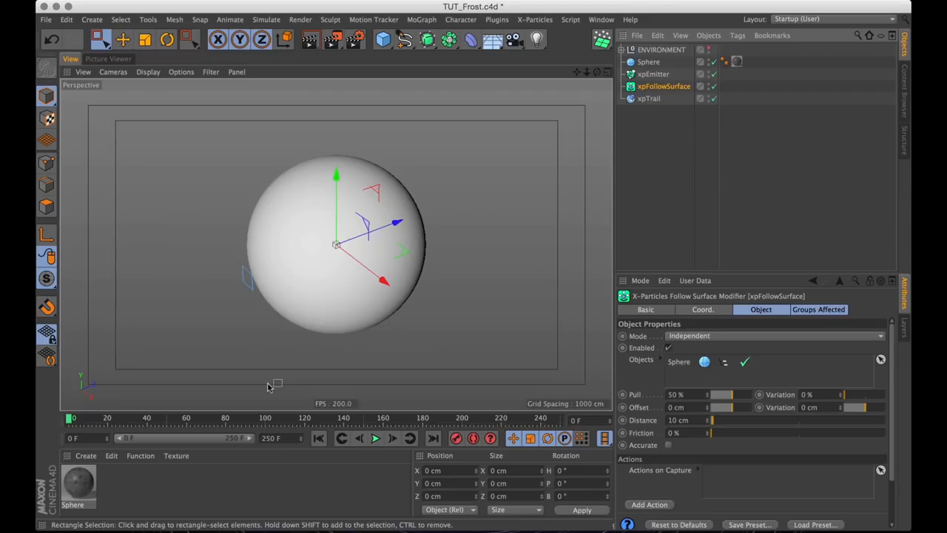
{"action": "left_click", "coordinate": [376, 438]}
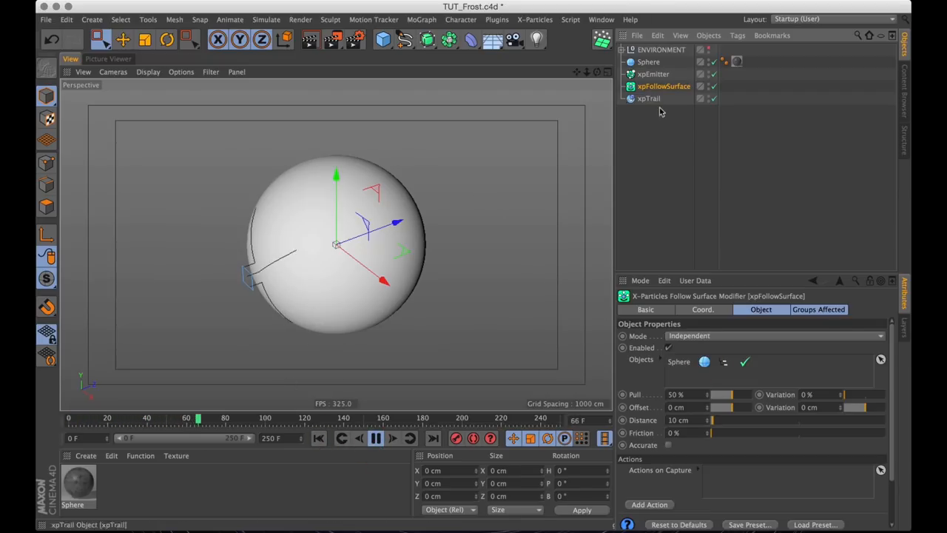
{"action": "left_click", "coordinate": [376, 439]}
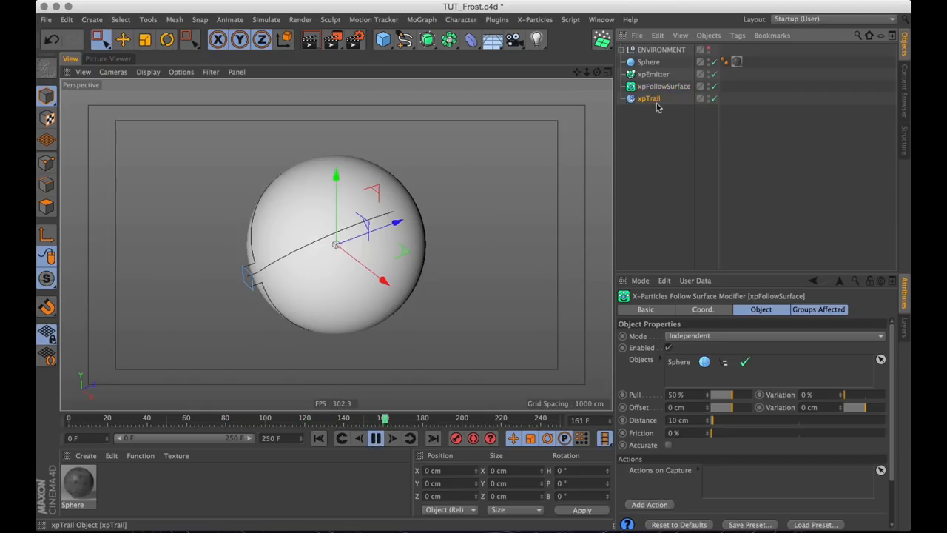
{"action": "left_click", "coordinate": [654, 74]}
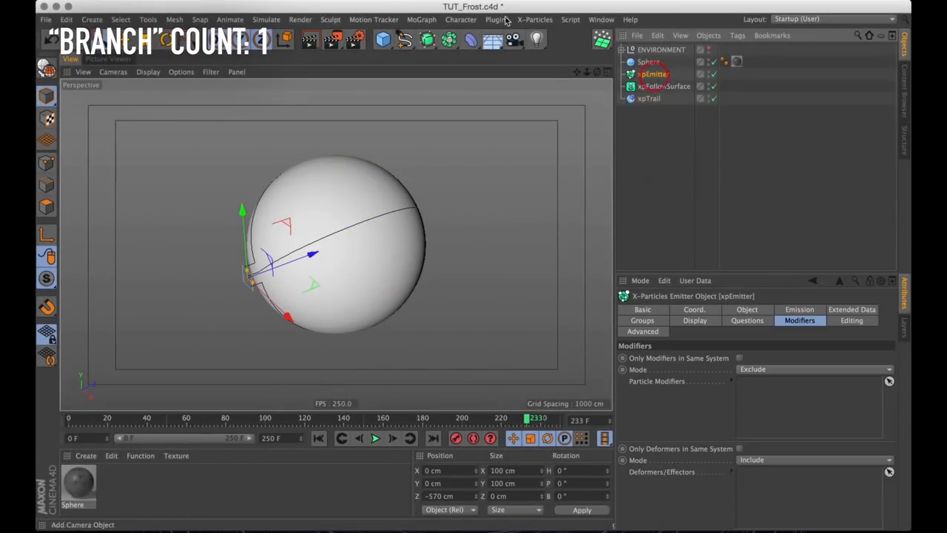
Add an xpBranch modifier from Generate and select it to show its settings
{"action": "left_click", "coordinate": [535, 19]}
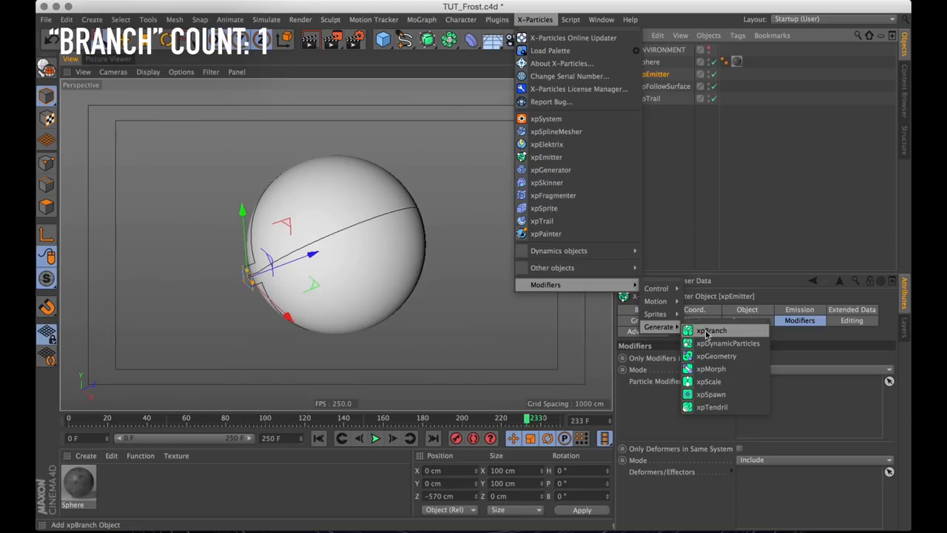
{"action": "left_click", "coordinate": [710, 330]}
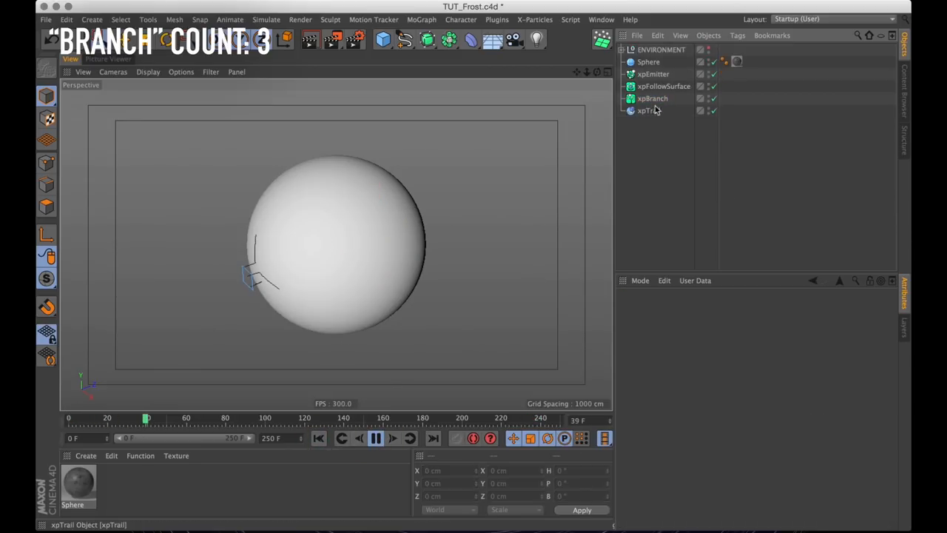
{"action": "left_click", "coordinate": [652, 97]}
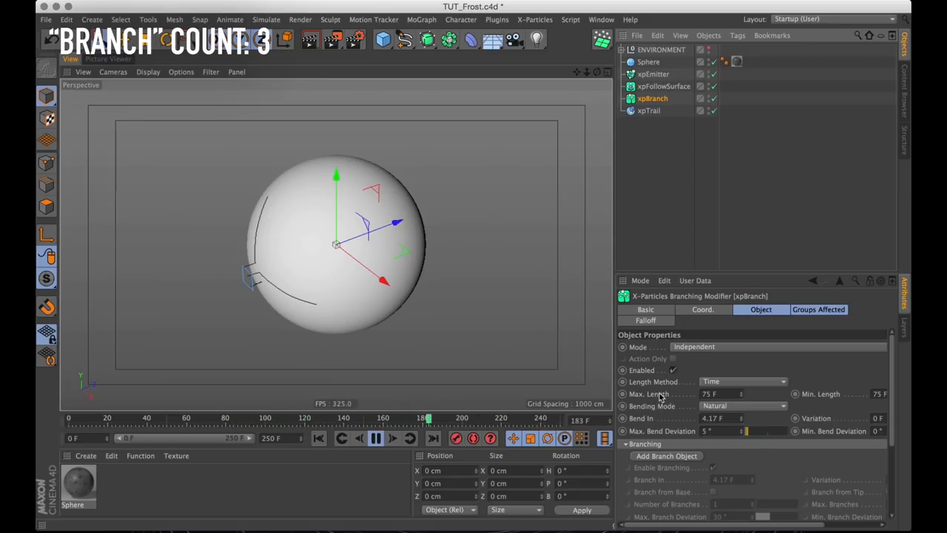
Set the branch to distance units with 1250 cm max length, 15 F bend-in and 10° bend deviation
{"action": "left_click", "coordinate": [373, 438]}
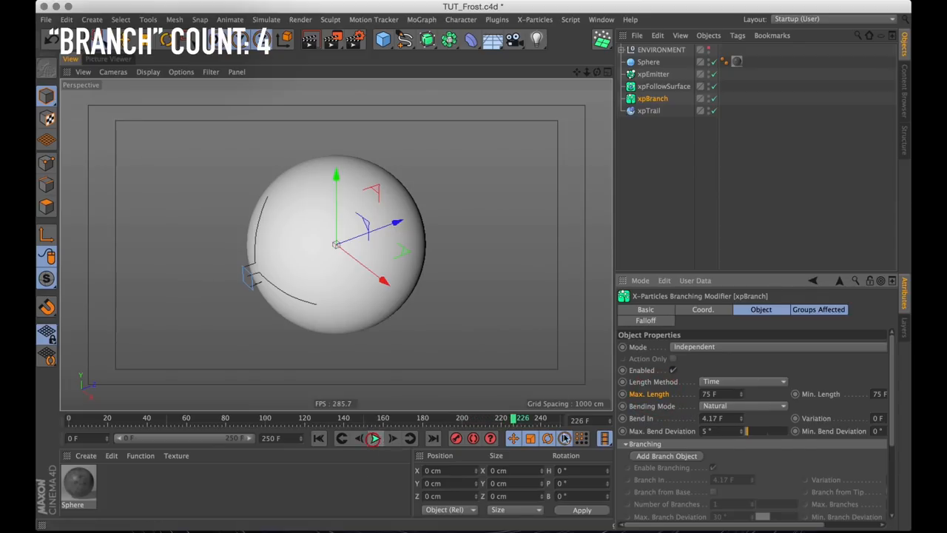
{"action": "left_click", "coordinate": [373, 438]}
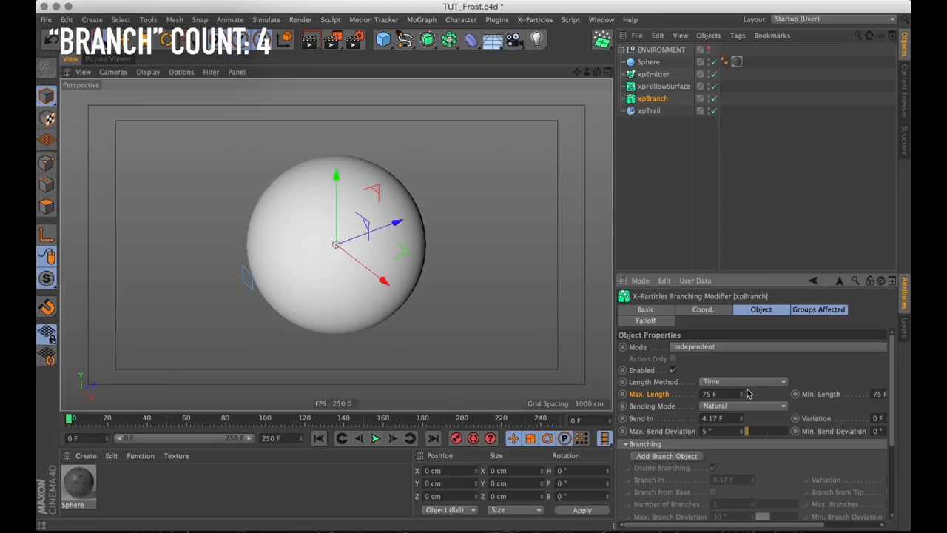
{"action": "left_click", "coordinate": [743, 382]}
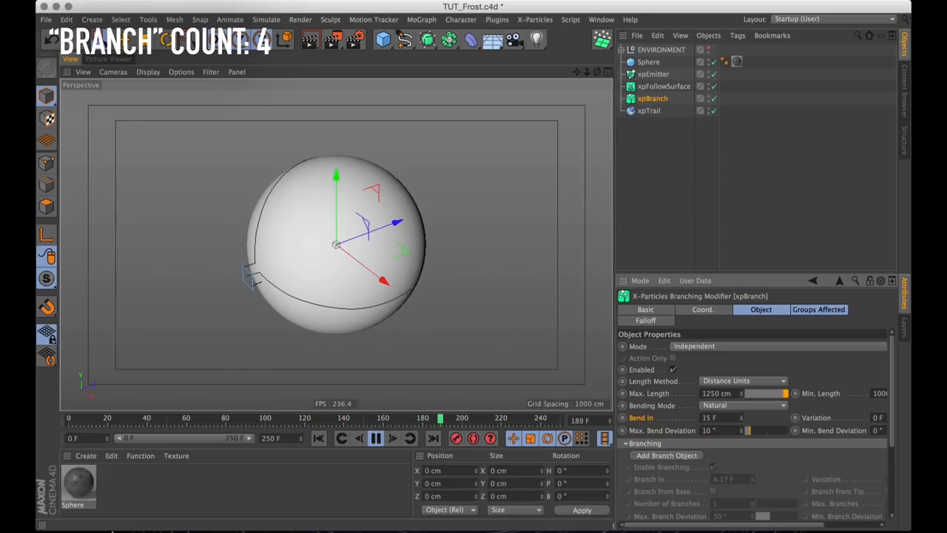
{"action": "left_click", "coordinate": [320, 438]}
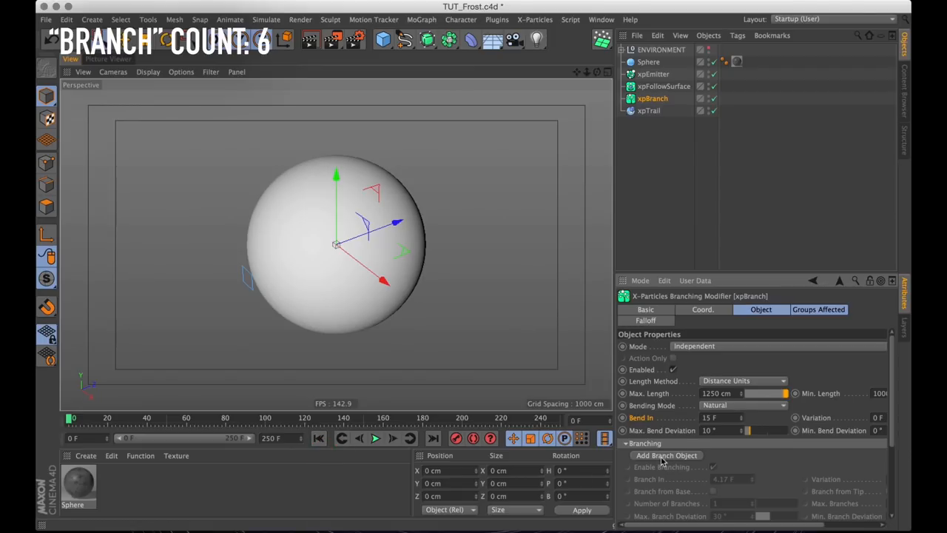
Add a sub-branch object, enable branching with 2 branches at 45–60° deviation, and choose a Branch Speed Mode
{"action": "left_click", "coordinate": [666, 455]}
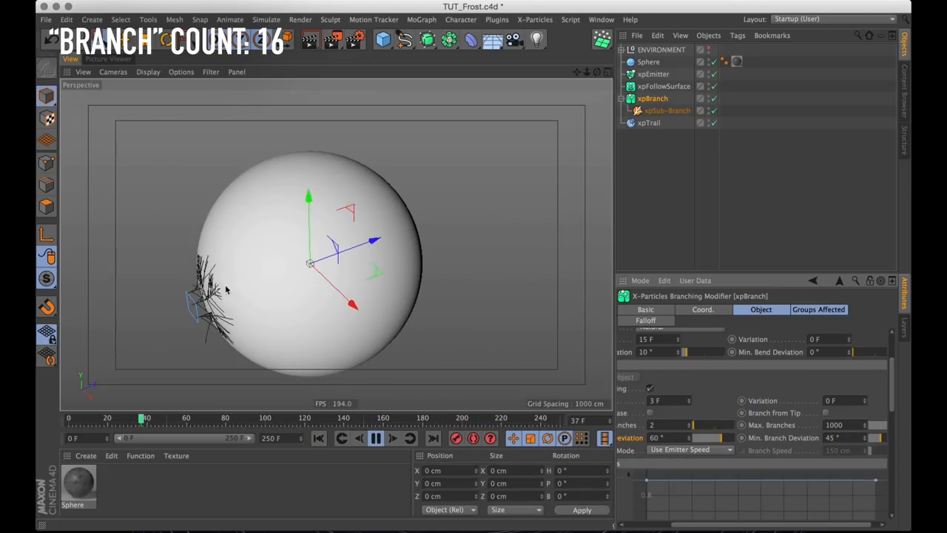
{"action": "left_click", "coordinate": [376, 438]}
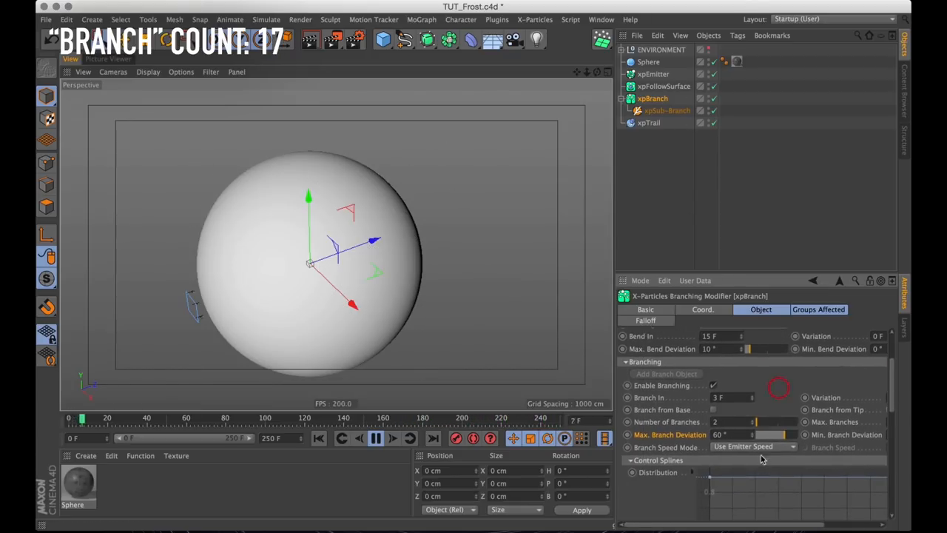
{"action": "left_click", "coordinate": [755, 447]}
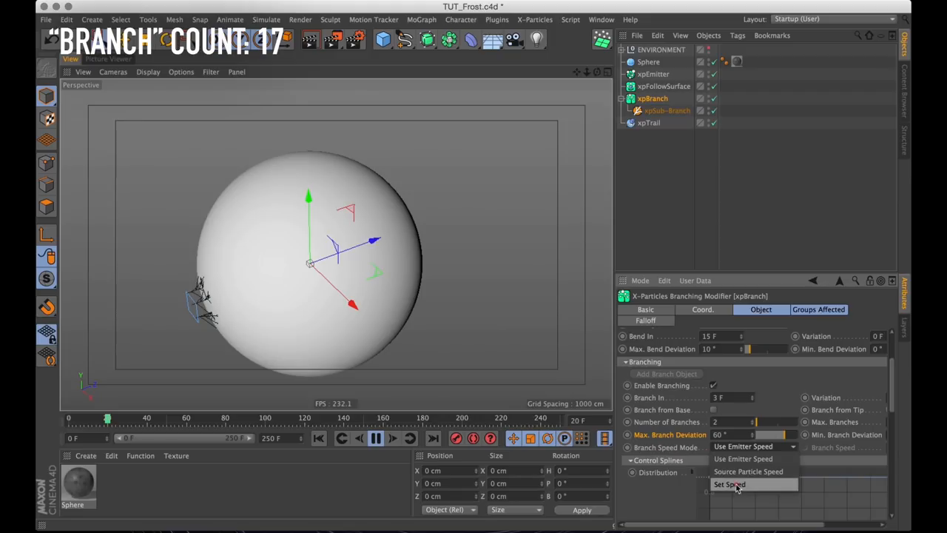
{"action": "left_click", "coordinate": [729, 484]}
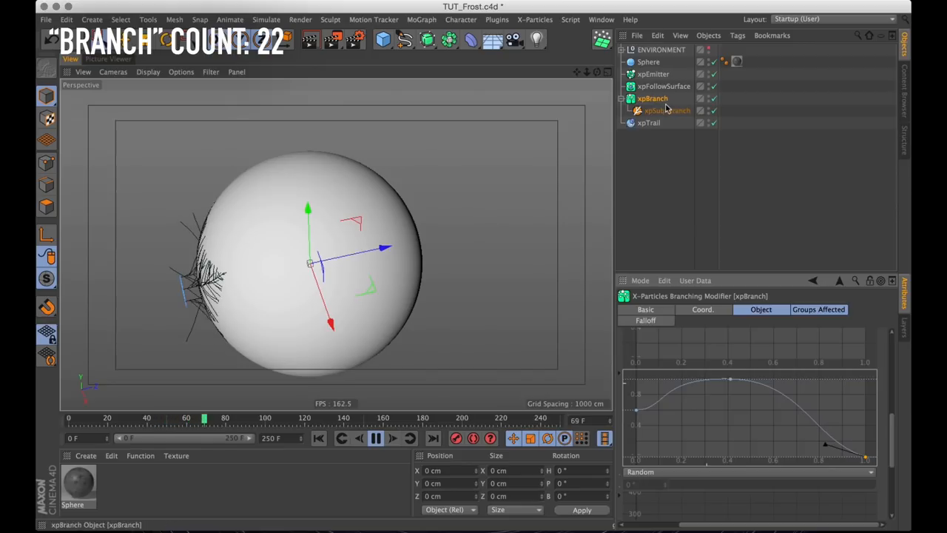
Select xpSub-Branch and give it 500 cm max, 150 cm min length, 10 F bend-in and 15° deviation
{"action": "left_click", "coordinate": [667, 109]}
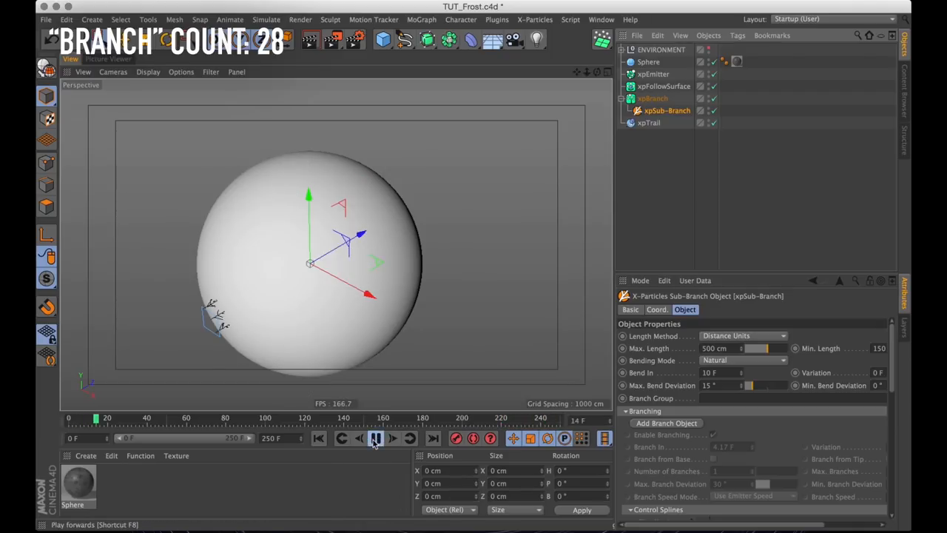
Preview the growth, then enable the sub-branch's branching with a nested sub-branch, 30° deviation and Source Particle Speed
{"action": "left_click", "coordinate": [376, 438]}
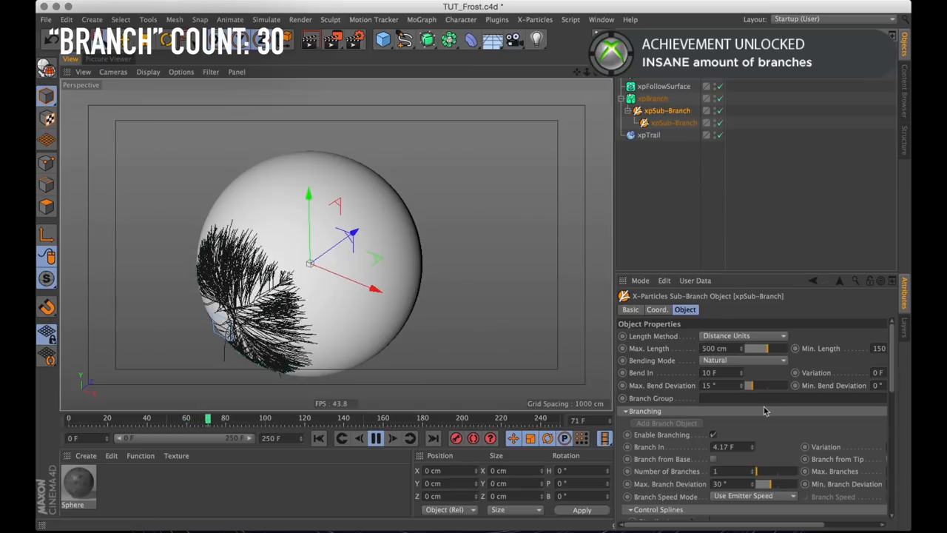
{"action": "left_click", "coordinate": [376, 438]}
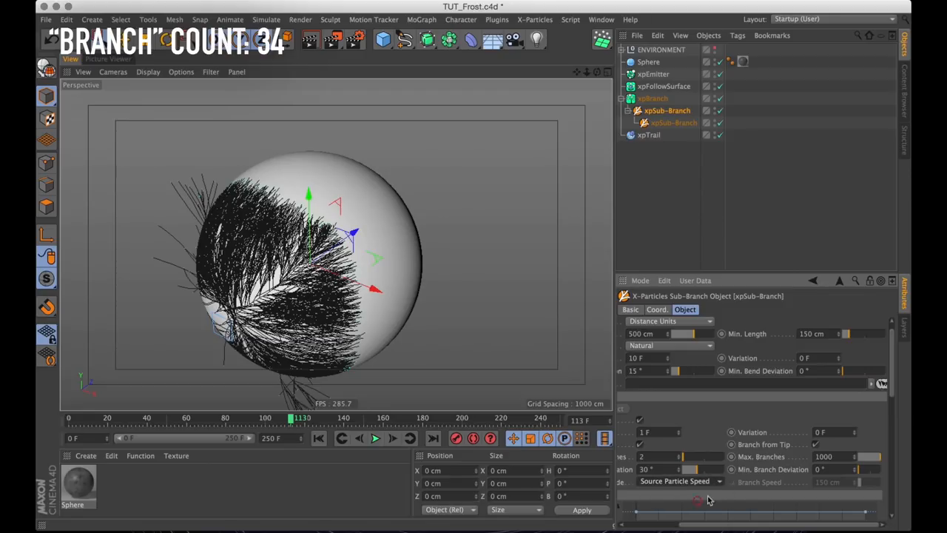
{"action": "left_click", "coordinate": [320, 438]}
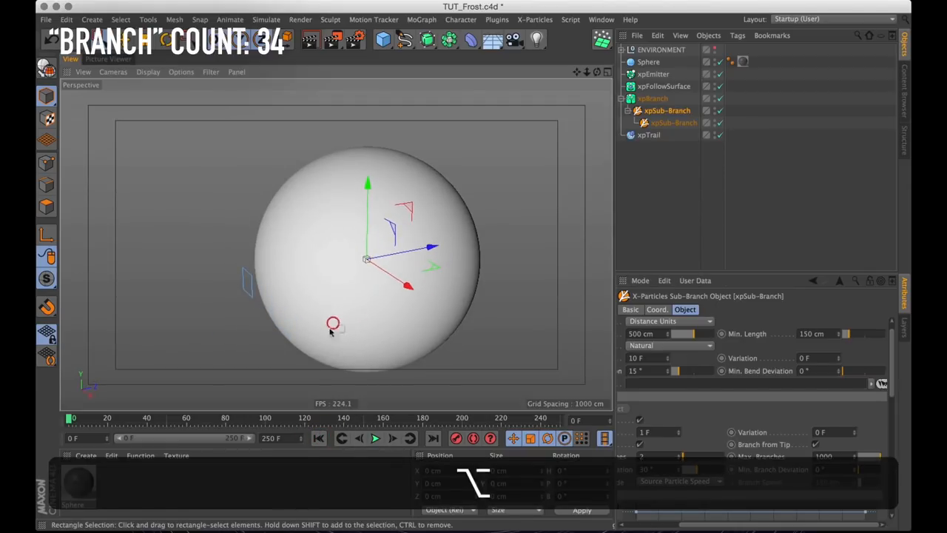
Set the nested sub-branch to Distance Units with 50 cm max length and 0° bend deviation
{"action": "left_click", "coordinate": [376, 438]}
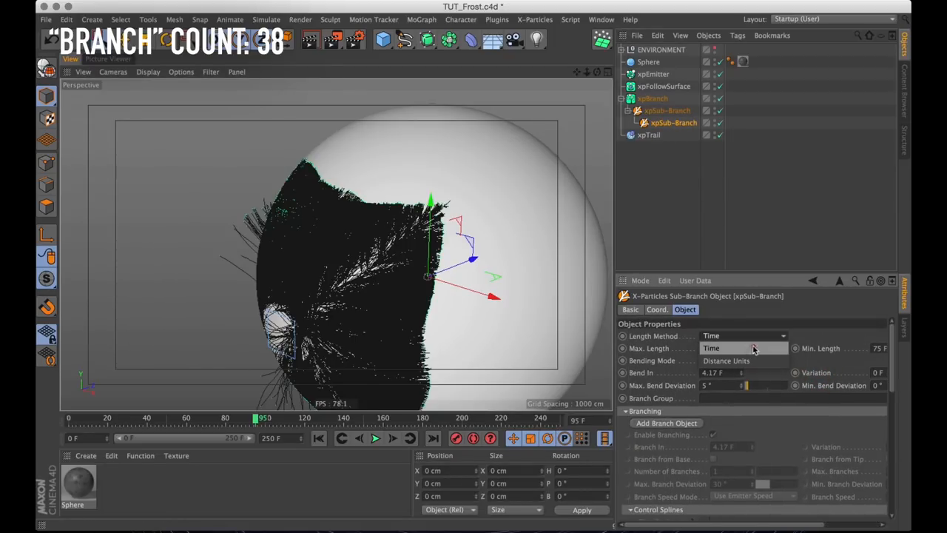
{"action": "left_click", "coordinate": [742, 335]}
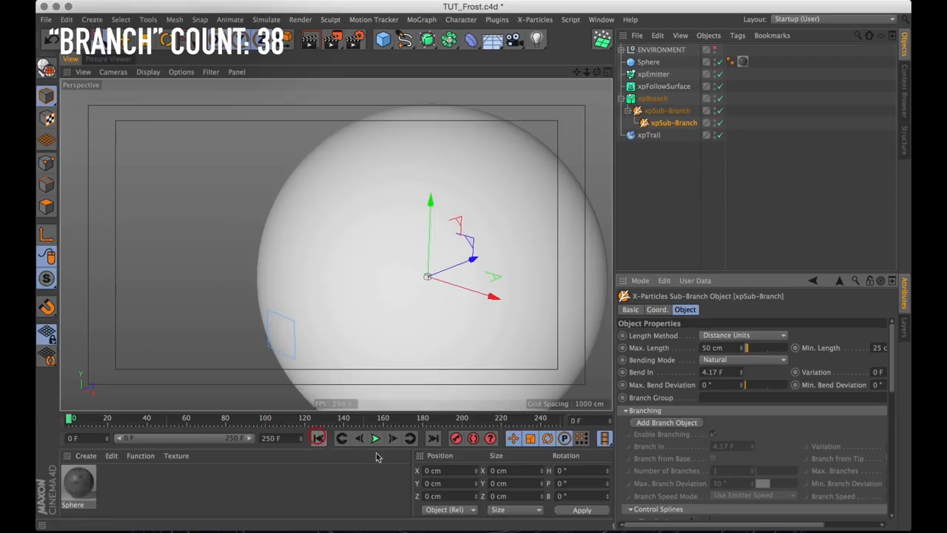
Play and restart the simulation to preview the tip branching at 60° deviation
{"action": "left_click", "coordinate": [376, 438]}
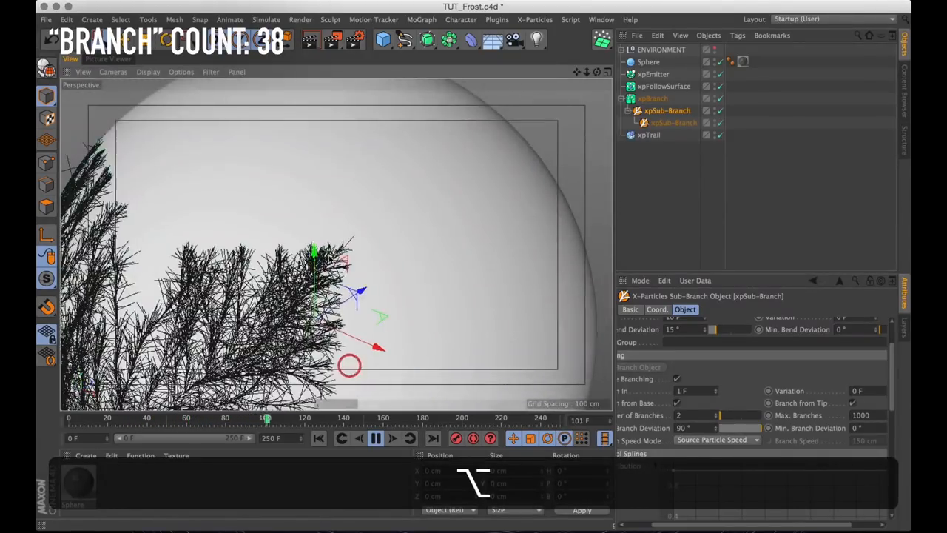
{"action": "left_click", "coordinate": [376, 438]}
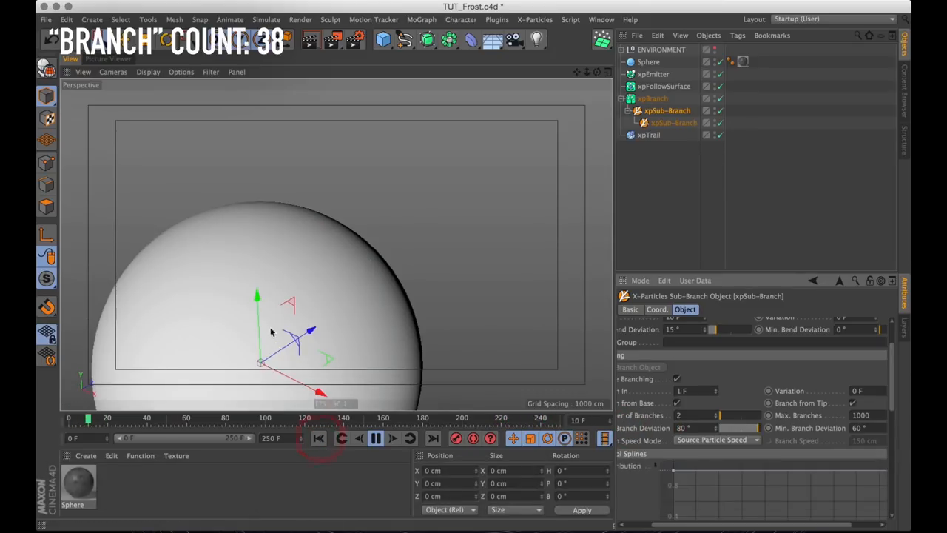
{"action": "left_click", "coordinate": [376, 438]}
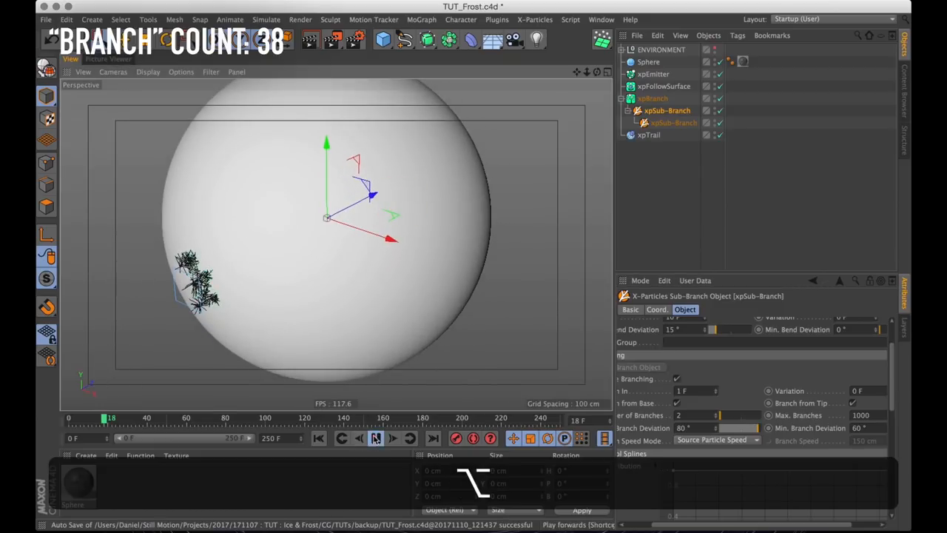
Preview the reshaped rise-then-fall control curve, undoing one misplaced point
{"action": "left_click", "coordinate": [376, 438]}
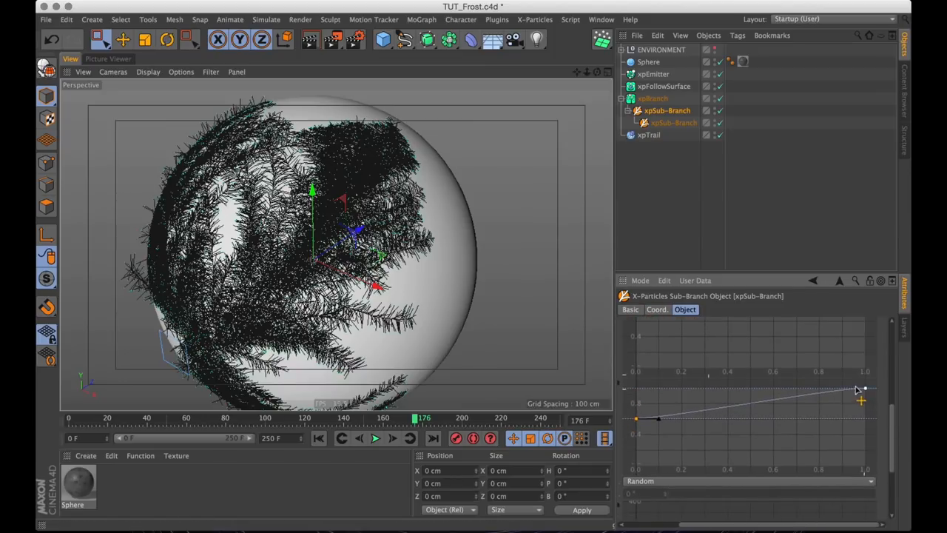
{"action": "key", "text": "cmd+z"}
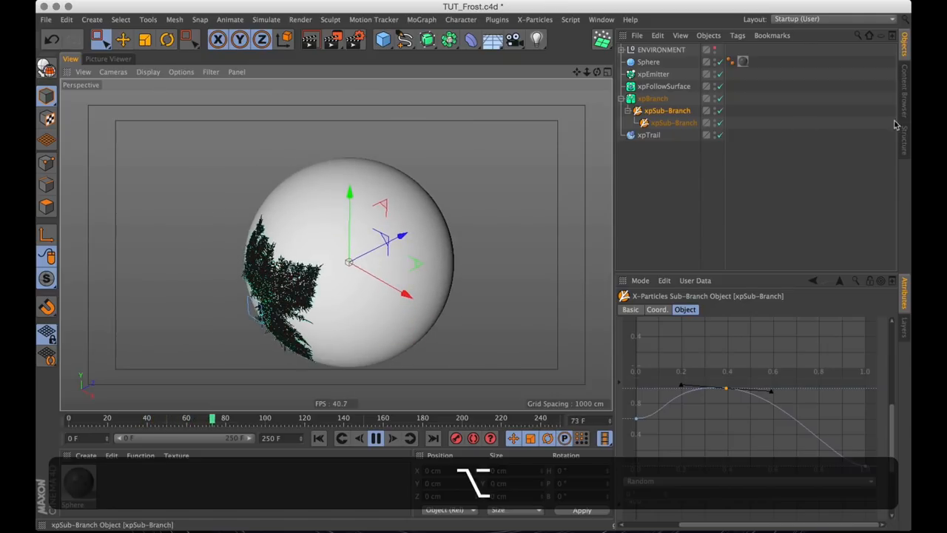
Switch to Arnold_Layout and taper the 1 cm trail curve width along its length
{"action": "left_click", "coordinate": [831, 18]}
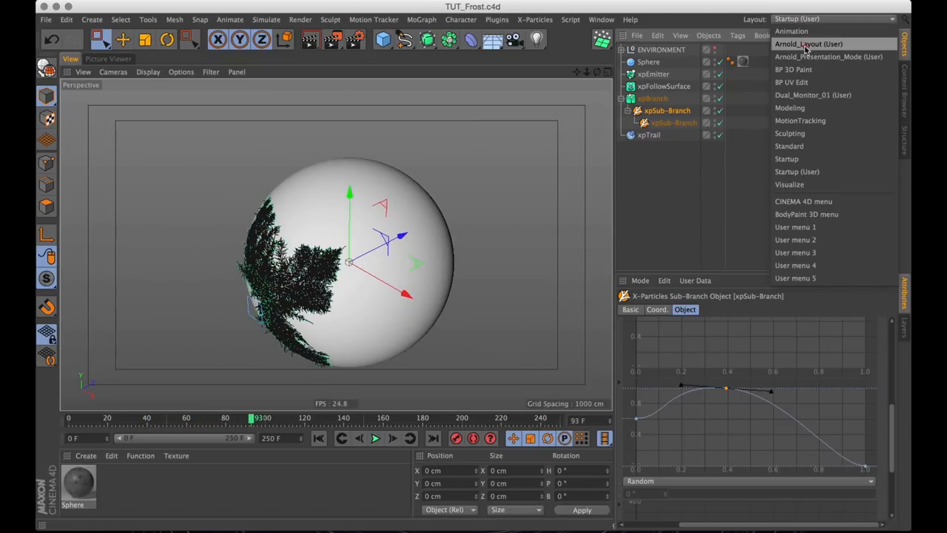
{"action": "left_click", "coordinate": [808, 45]}
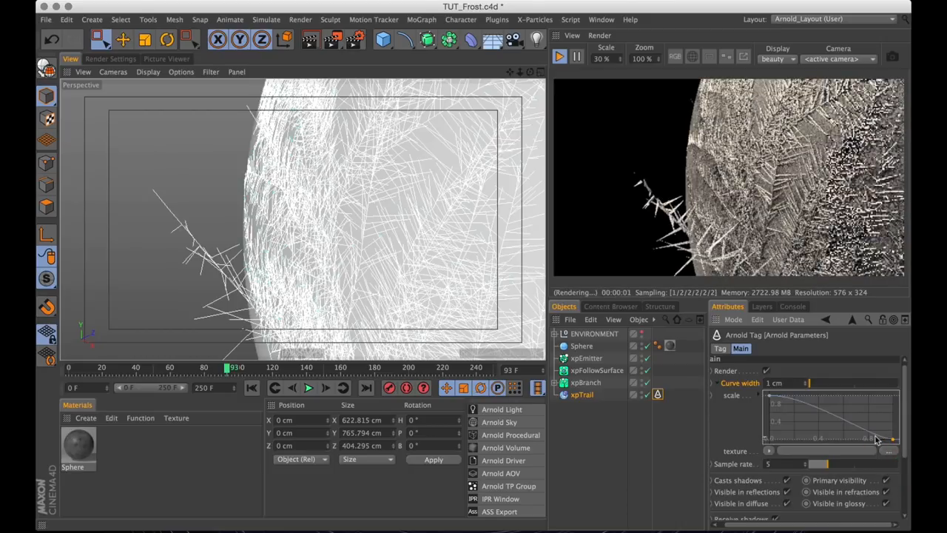
{"action": "left_click_drag", "start_coordinate": [870, 436], "coordinate": [873, 417]}
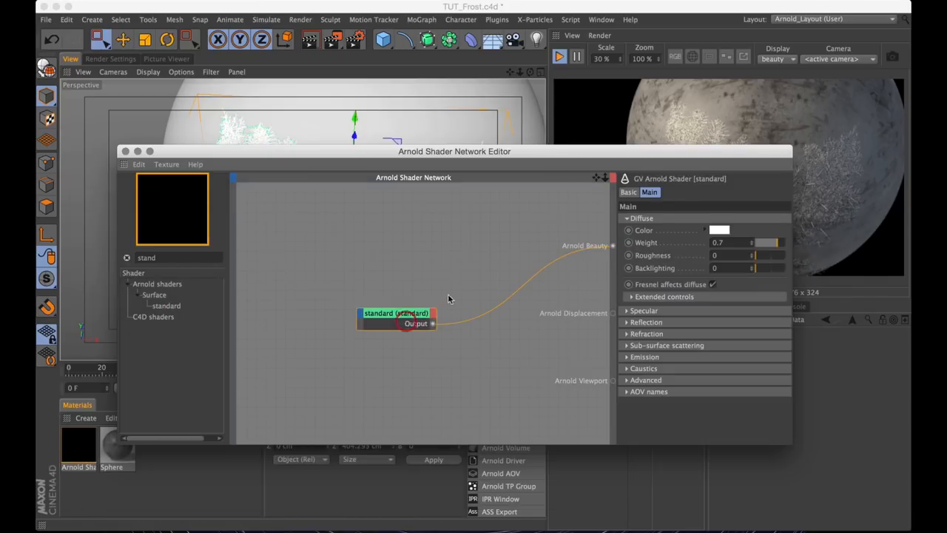
Reposition the Shader Network Editor and adjust the standard shader's Diffuse and Backlighting settings
{"action": "left_click_drag", "start_coordinate": [397, 314], "coordinate": [464, 315]}
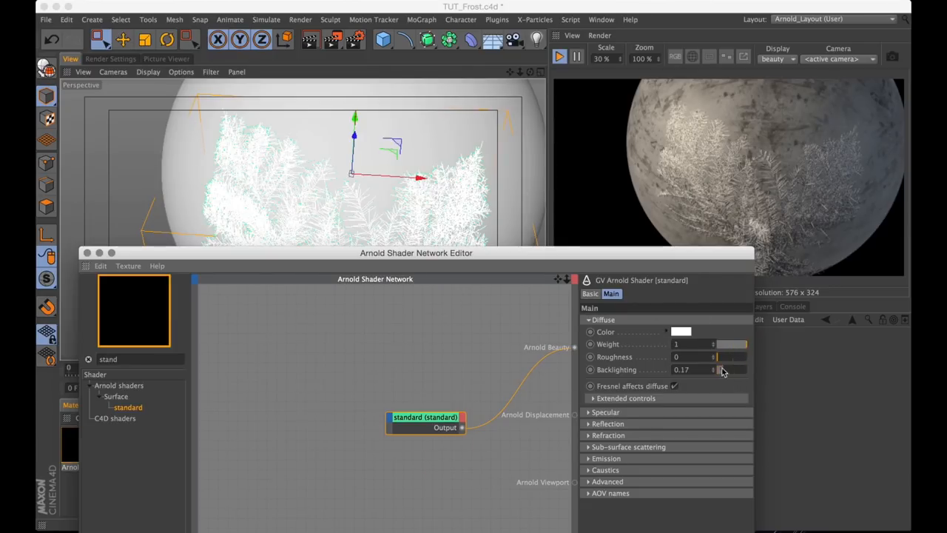
{"action": "left_click", "coordinate": [589, 320]}
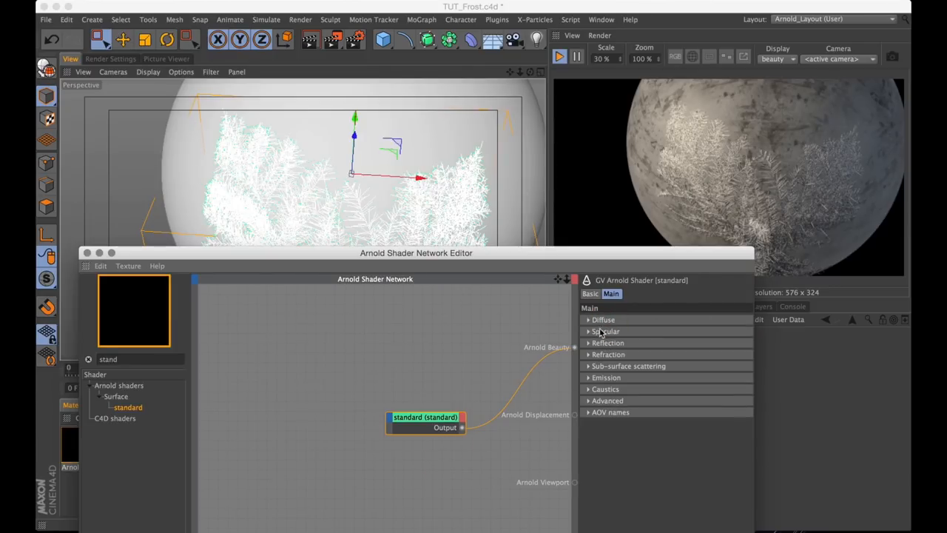
{"action": "left_click", "coordinate": [605, 331]}
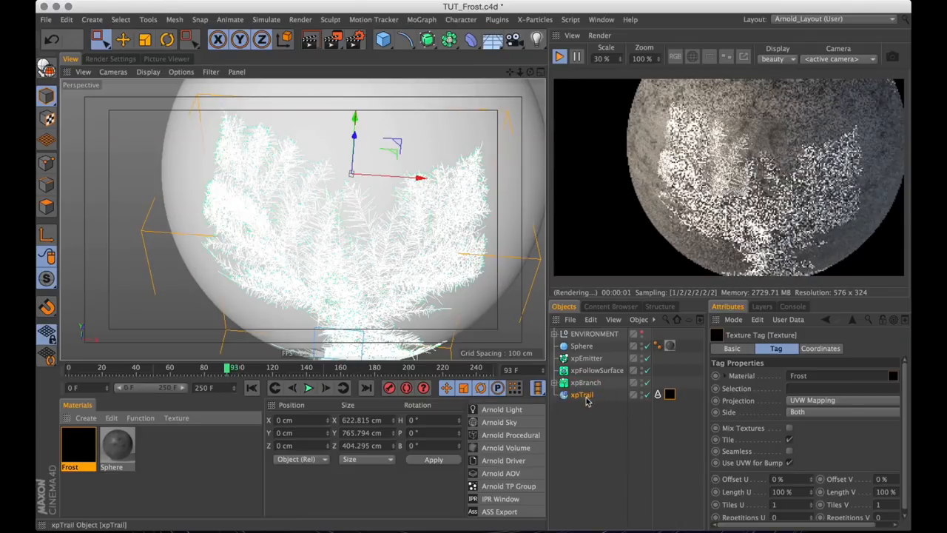
Show xpTrail's Arnold curve settings and add a Sweep object for the trail
{"action": "left_click", "coordinate": [657, 394]}
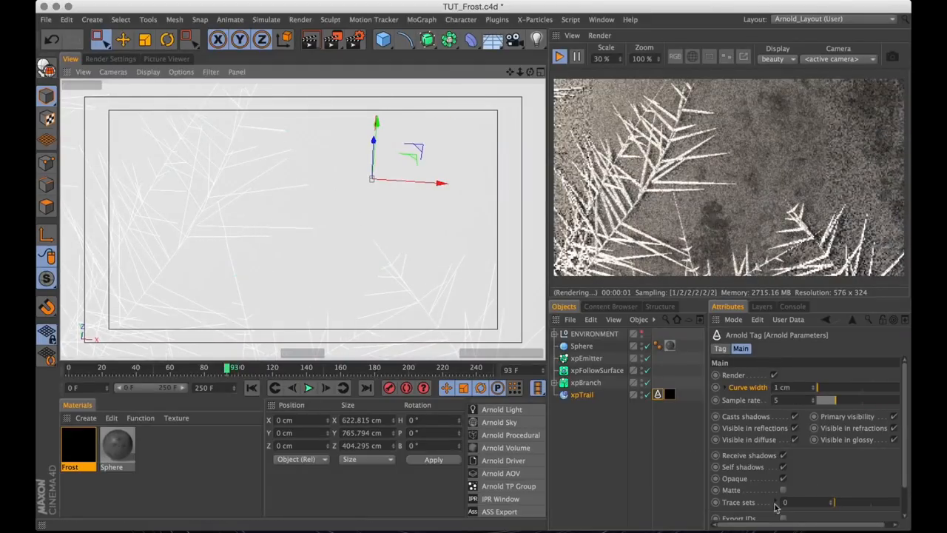
{"action": "left_click", "coordinate": [783, 478]}
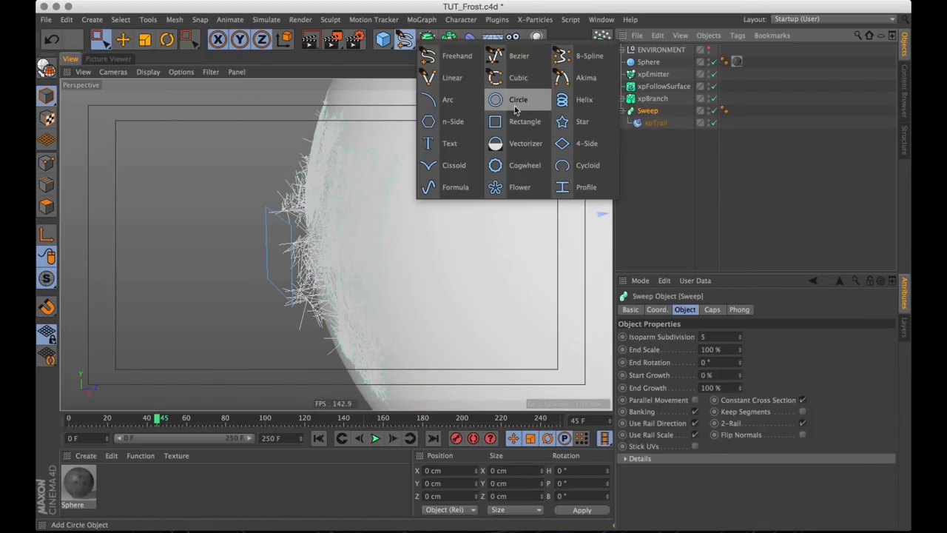
Add a Circle spline under the Sweep as its profile
{"action": "left_click", "coordinate": [518, 99]}
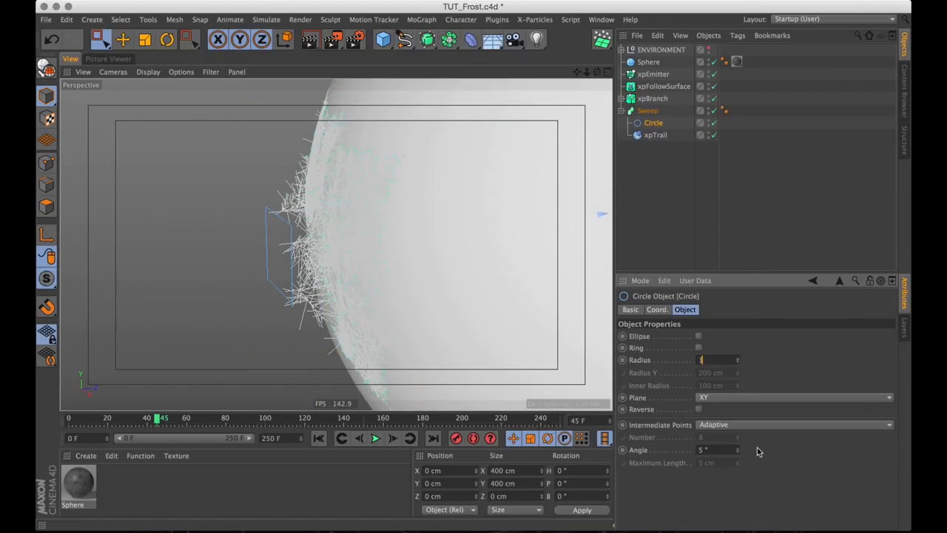